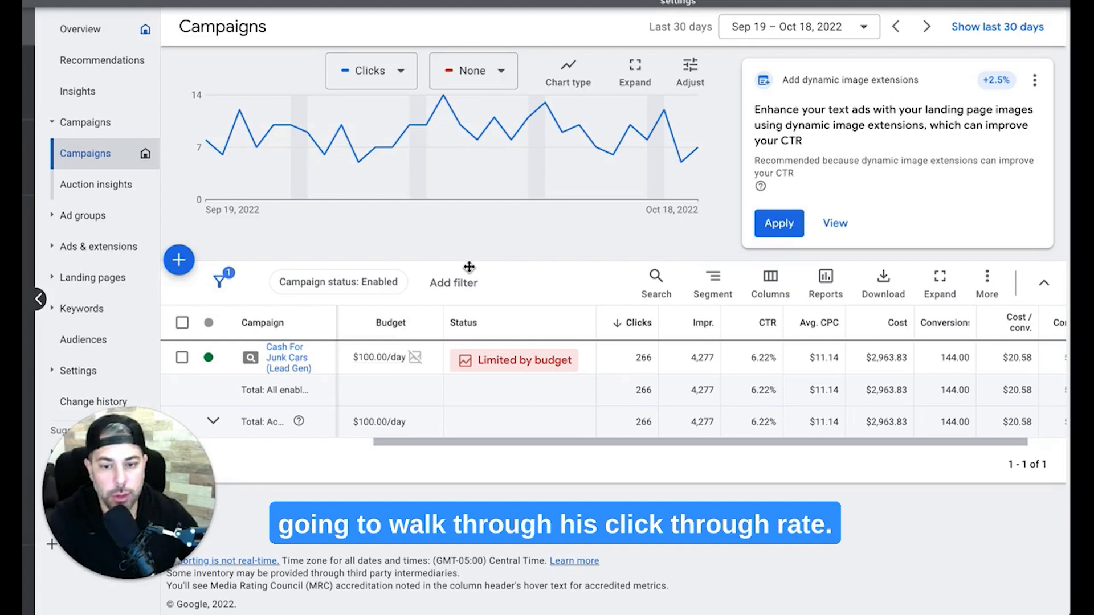
mouse_move(234, 310)
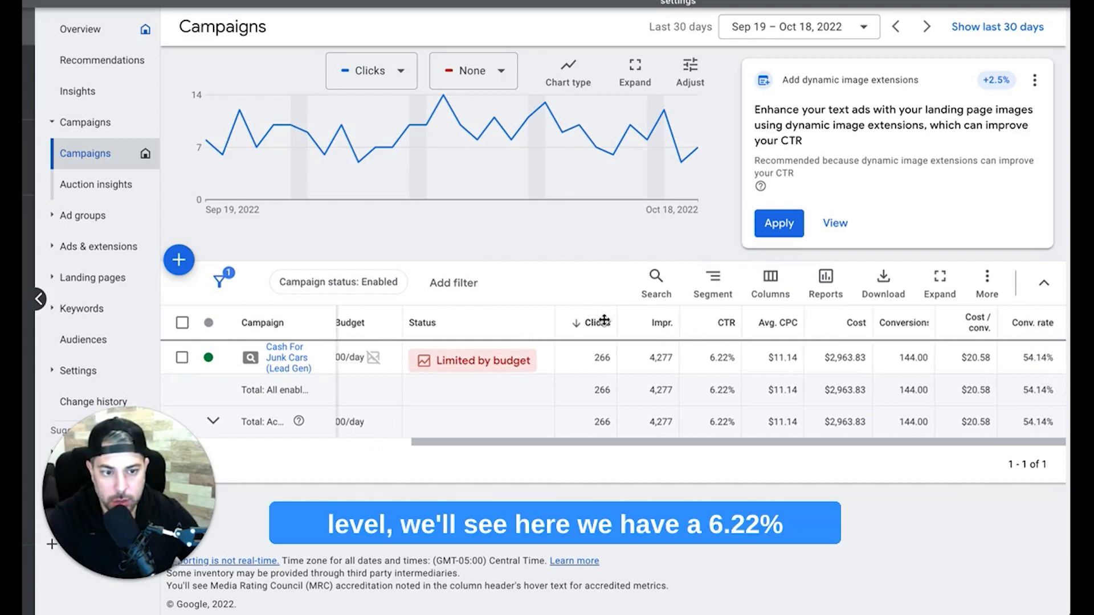
mouse_move(737, 365)
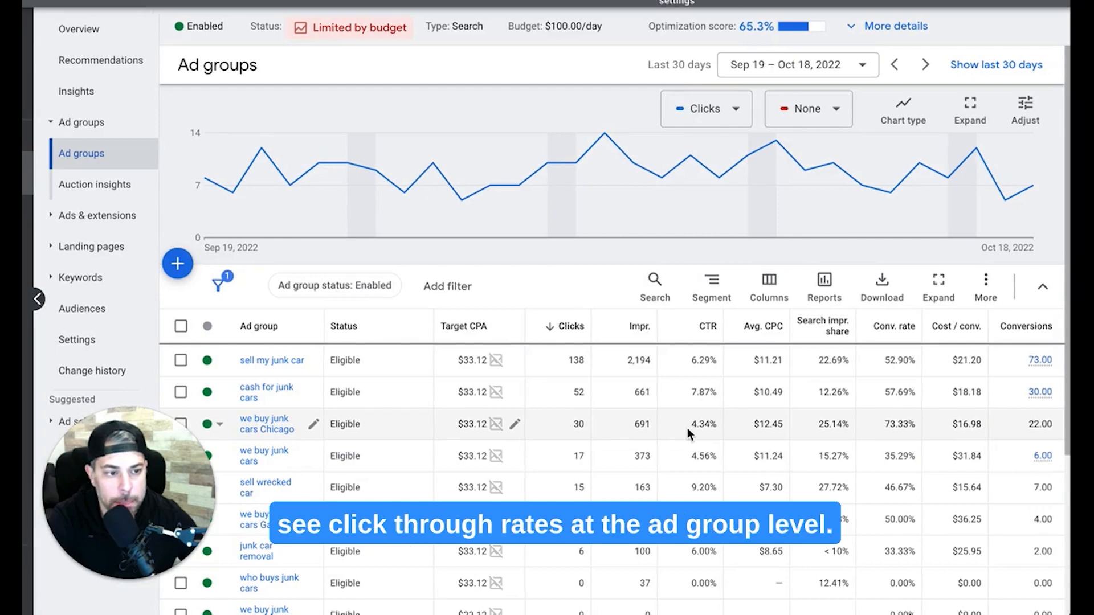
- Rank the campaign's ad groups by CTR descending, led by the 13.79% Gary group
scroll(down, 3)
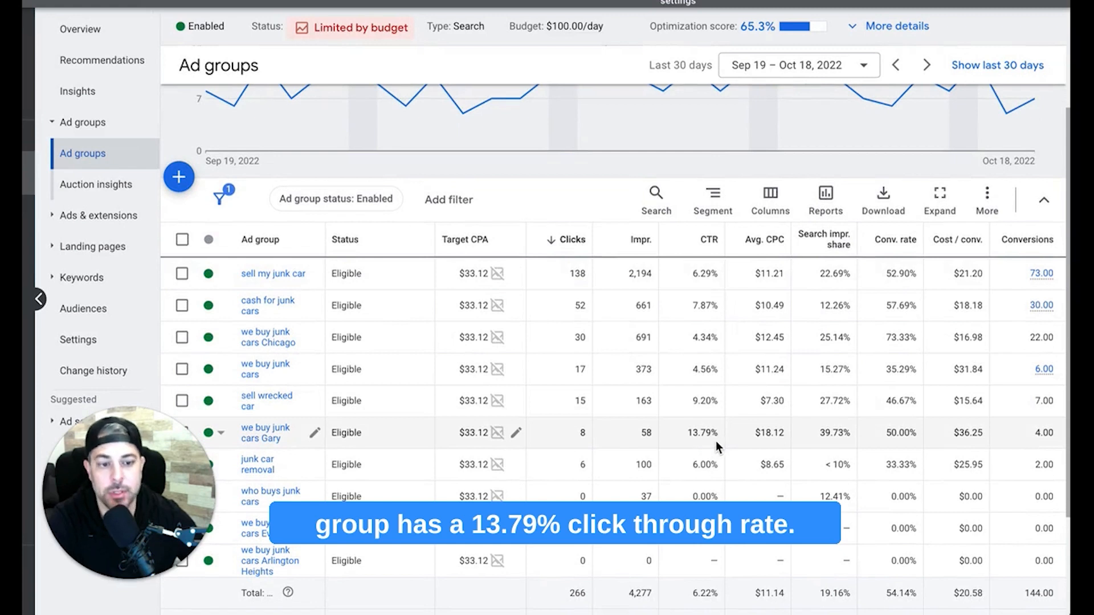
click(706, 239)
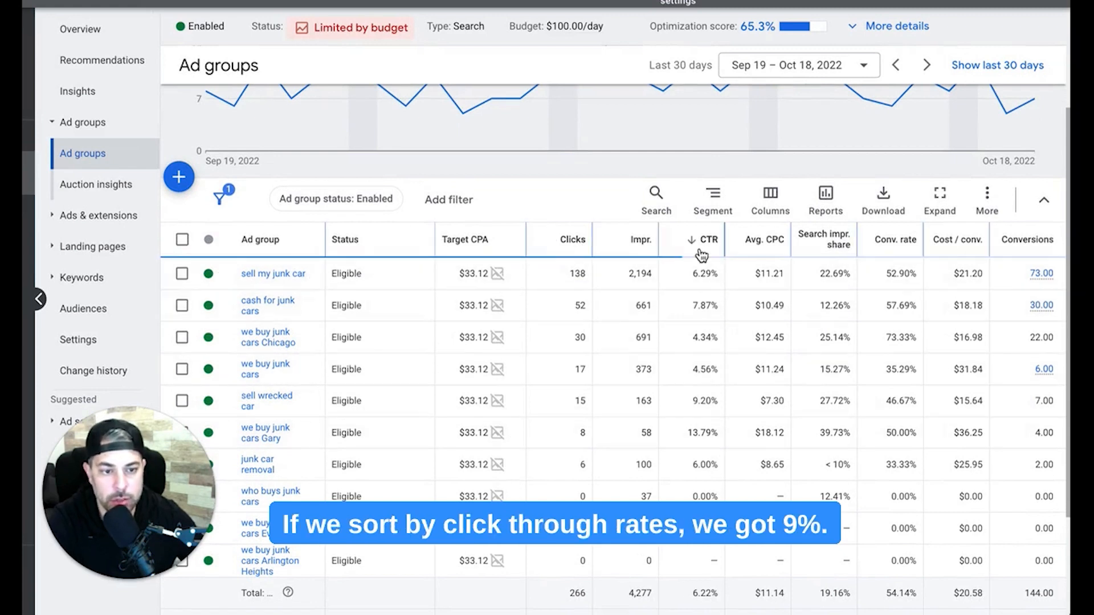
click(705, 240)
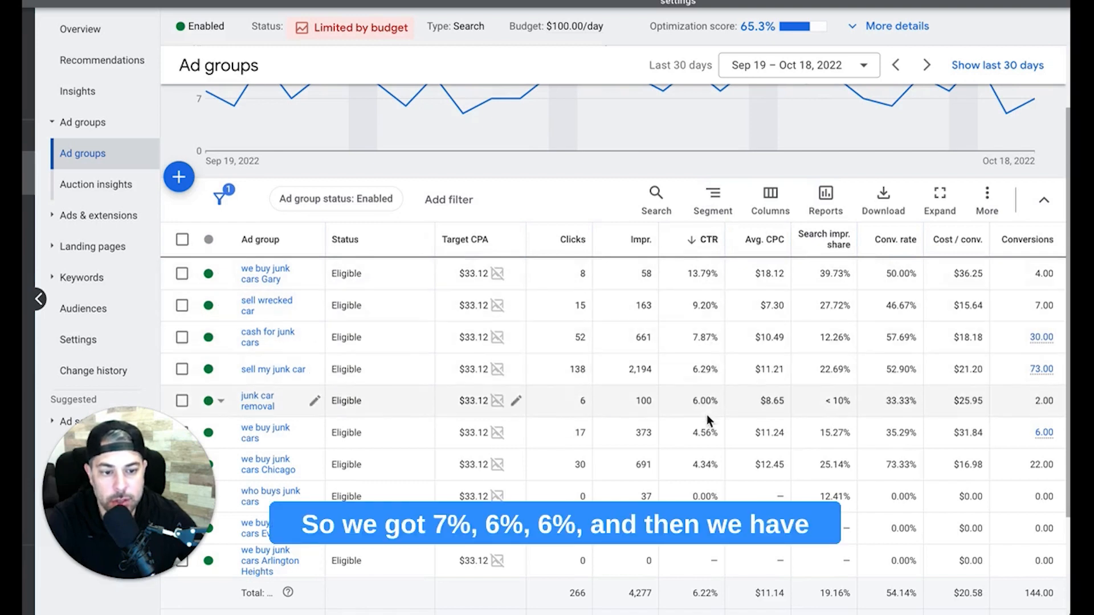
mouse_move(703, 447)
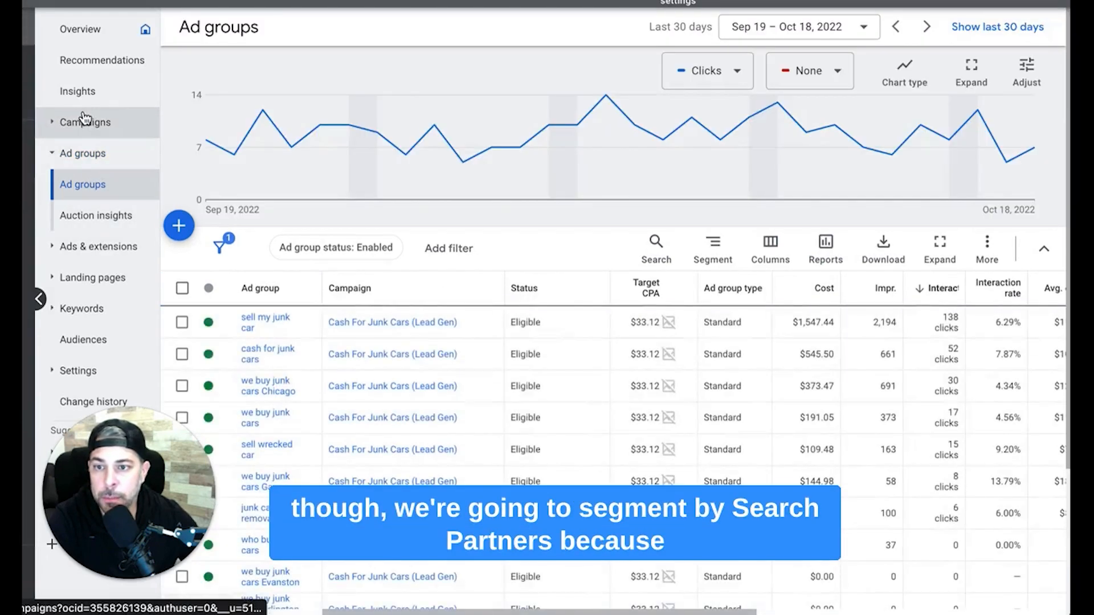
- Back on the campaign list, segment stats by Network (with search partners): $66.67 vs $19.93 per conversion
click(86, 122)
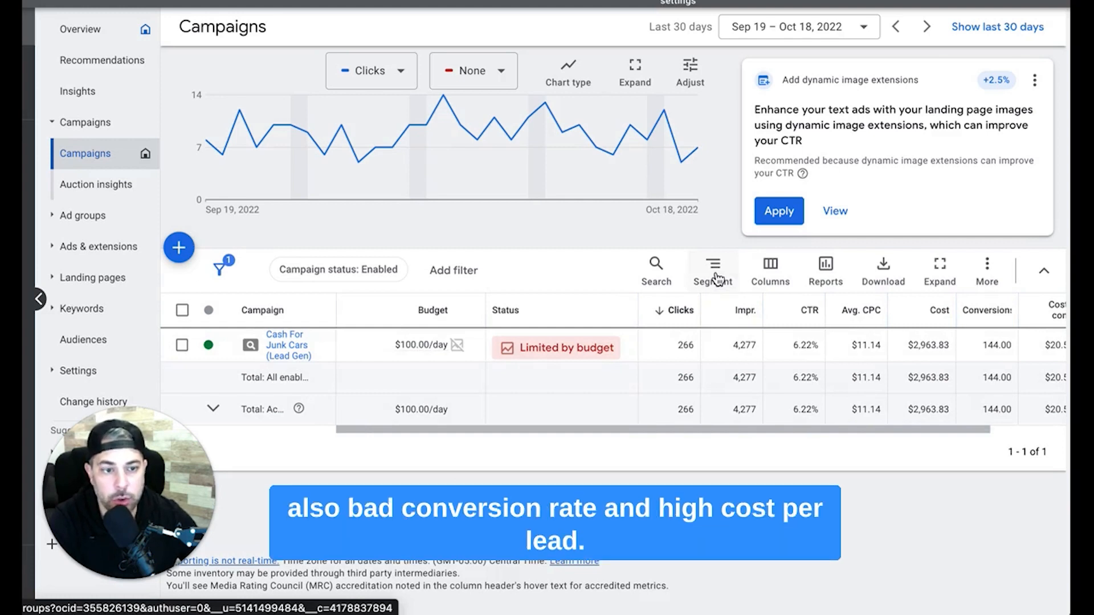
click(712, 272)
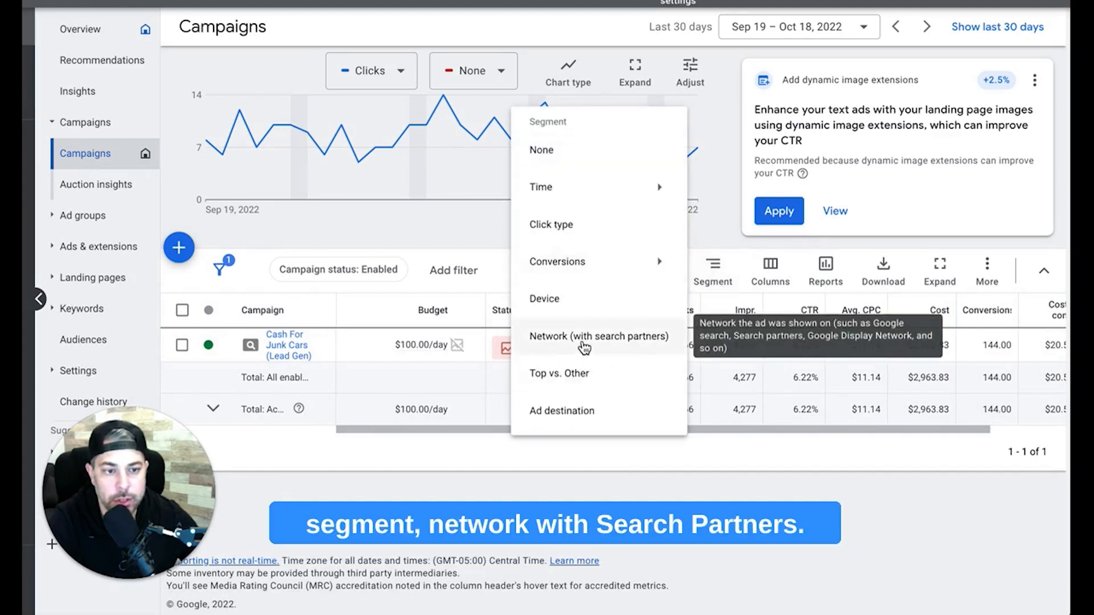
mouse_move(626, 347)
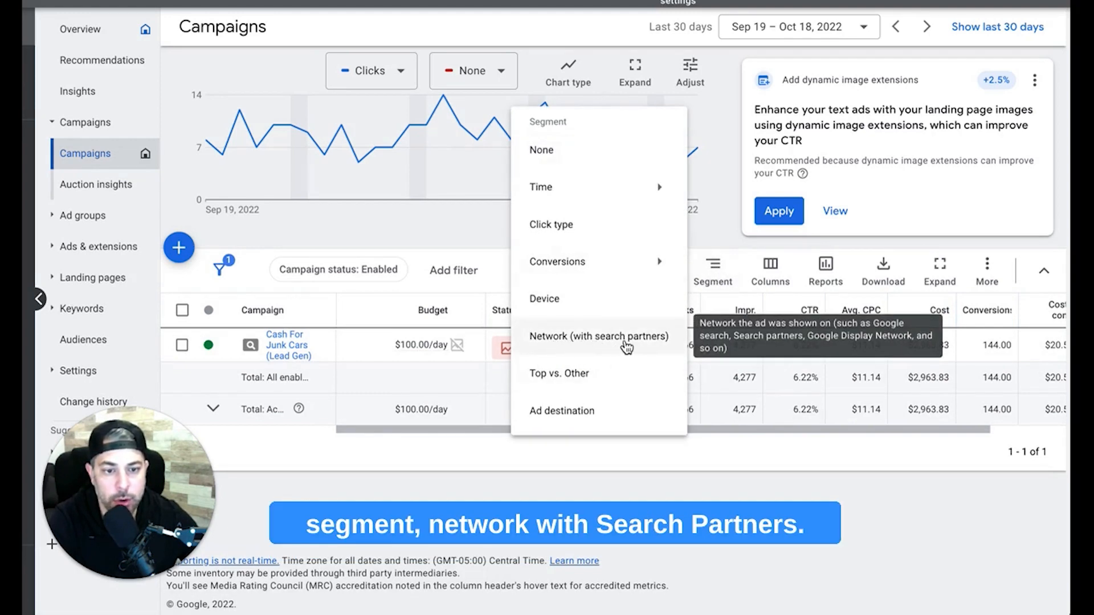
click(598, 336)
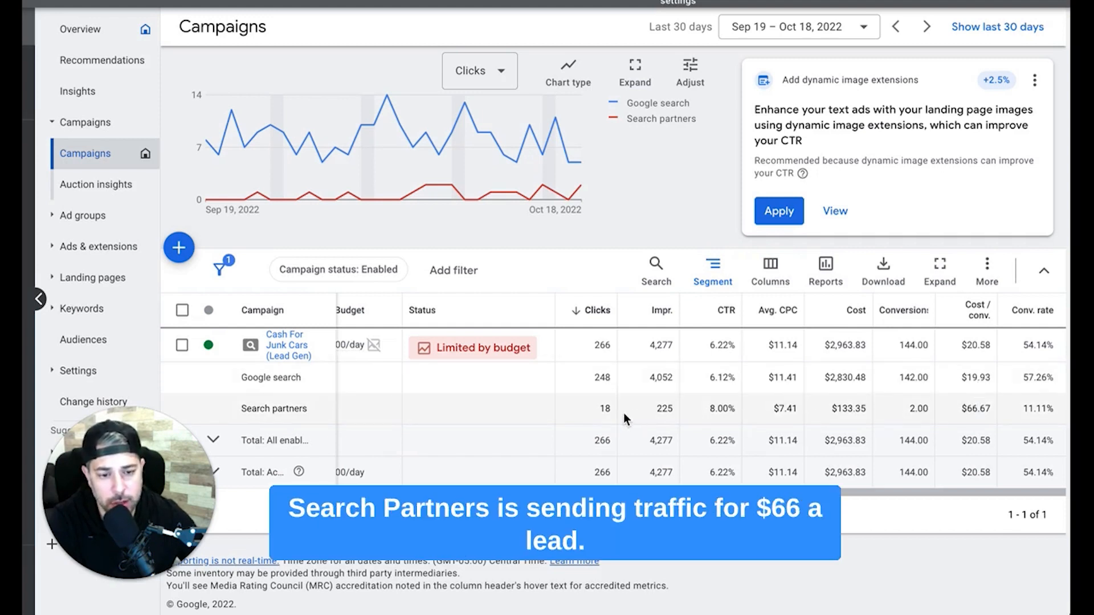
mouse_move(897, 424)
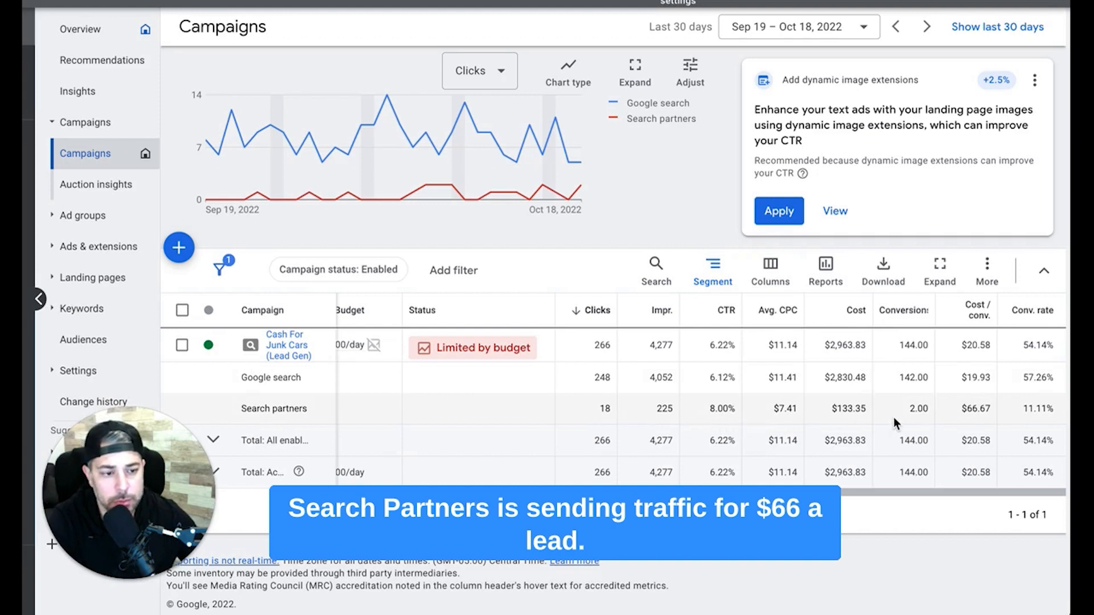
mouse_move(1007, 418)
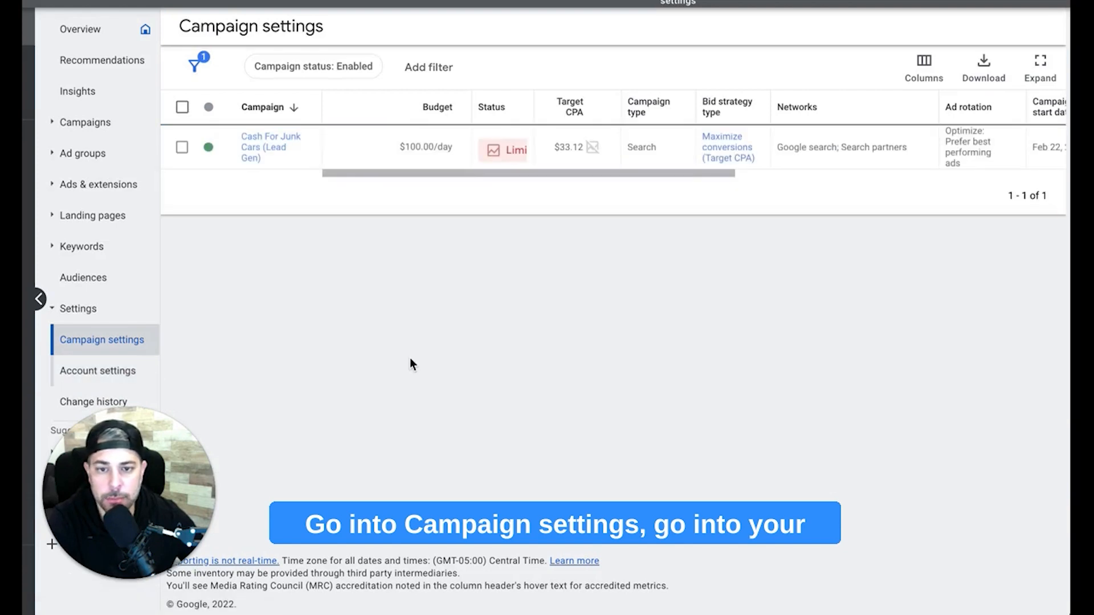
- In campaign settings under Networks, untick Include Google search partners and return to the campaign list
click(271, 147)
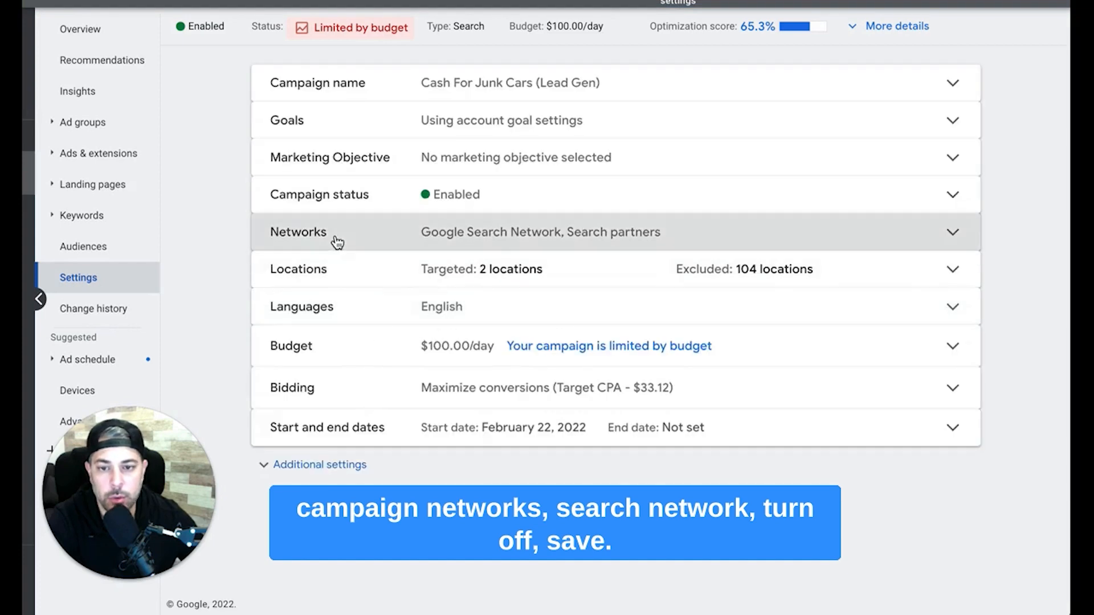
click(298, 231)
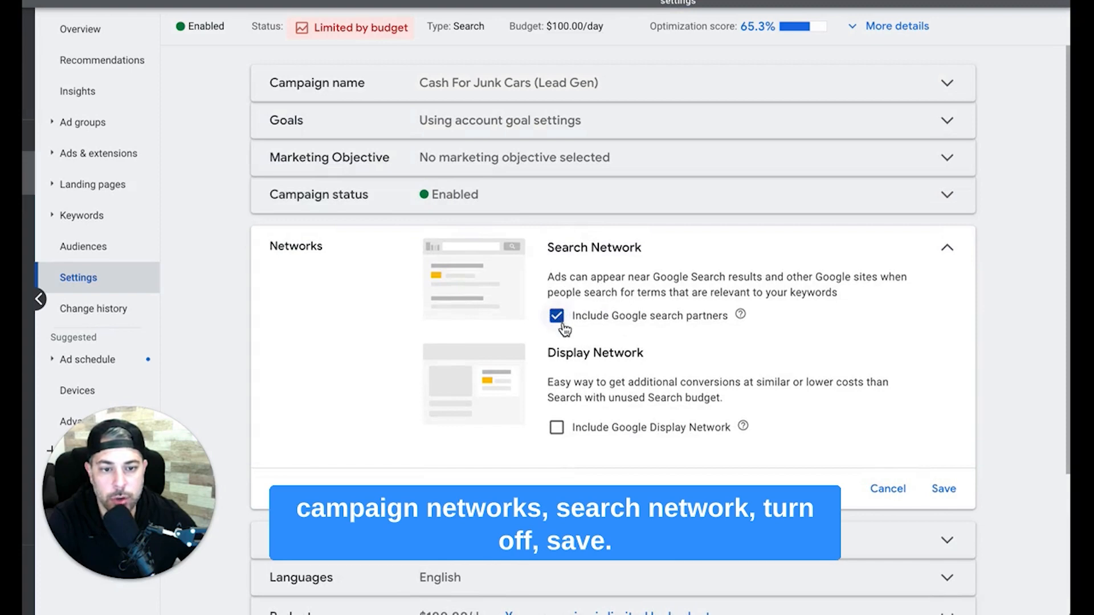
click(556, 316)
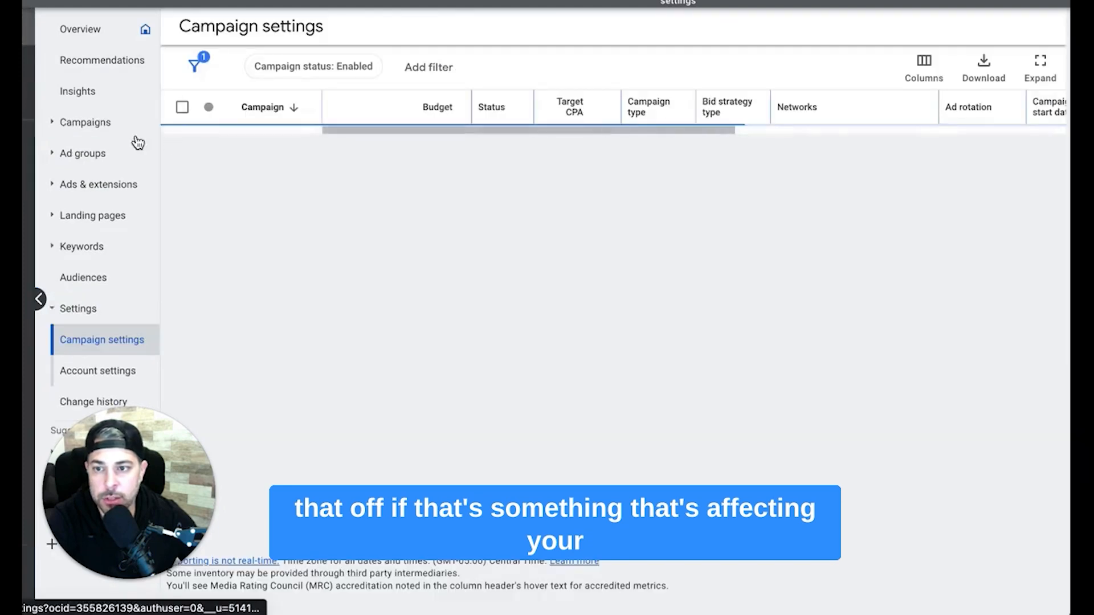
click(85, 122)
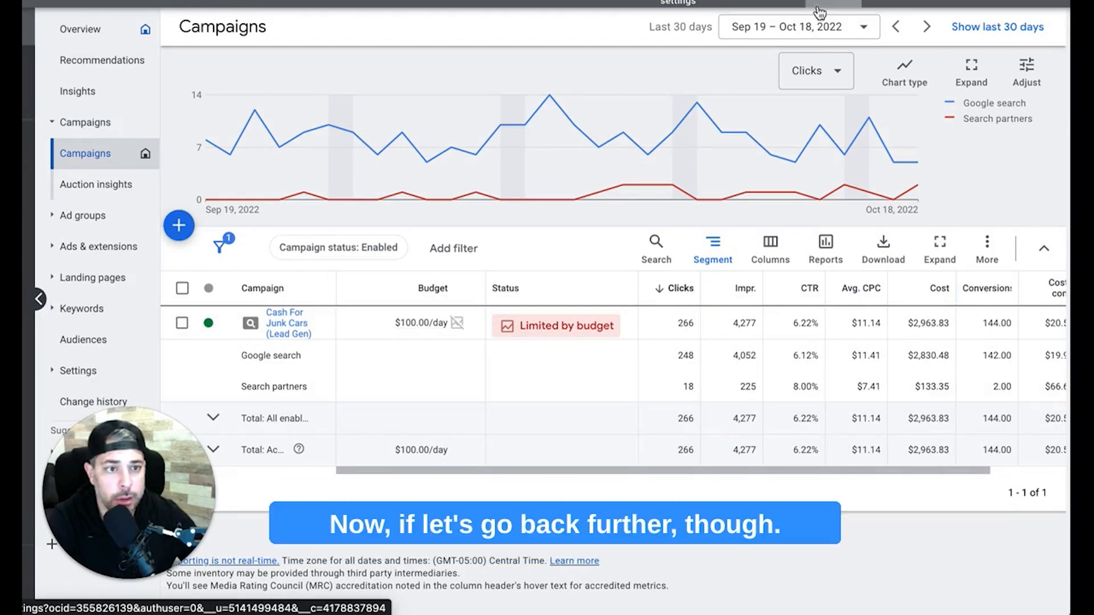
- Compare reporting periods: Aug 1 – Oct 18, then a custom Sep 1 – Oct 19, 2022 range
click(798, 26)
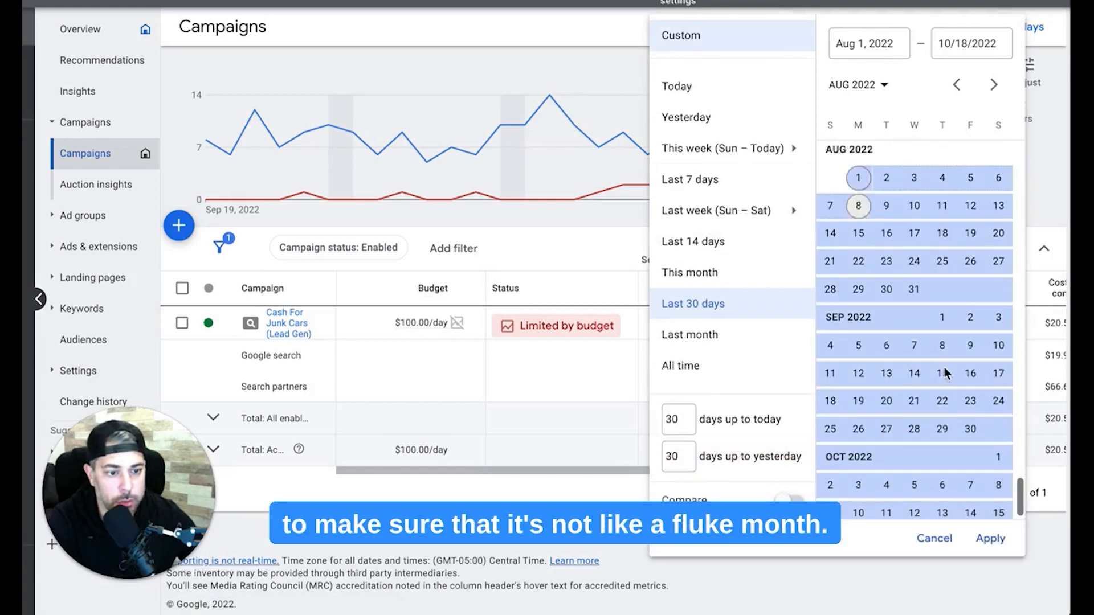
click(989, 538)
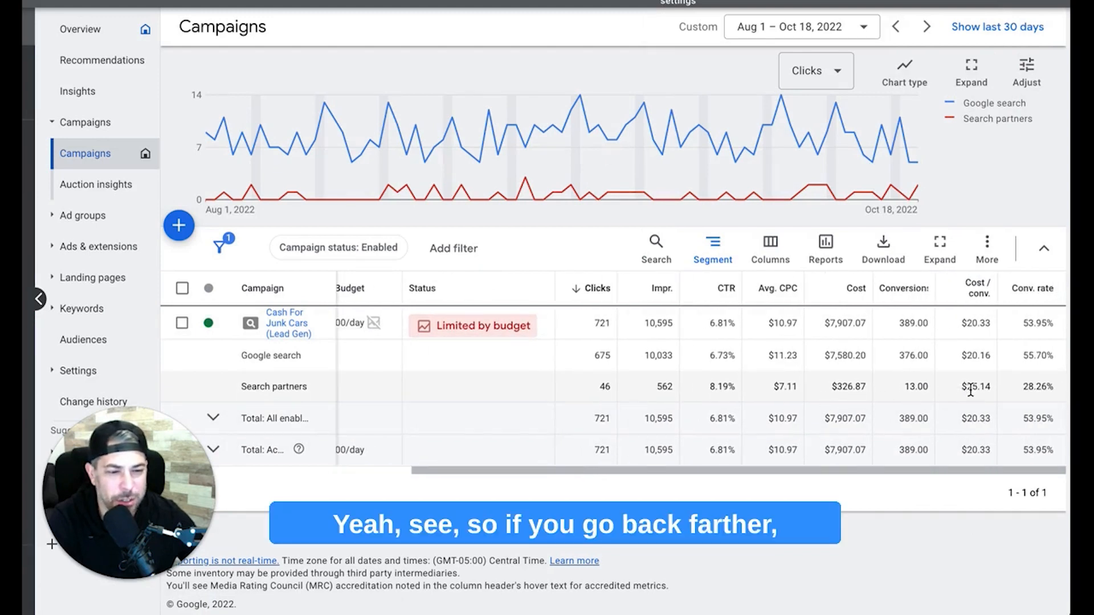
mouse_move(982, 397)
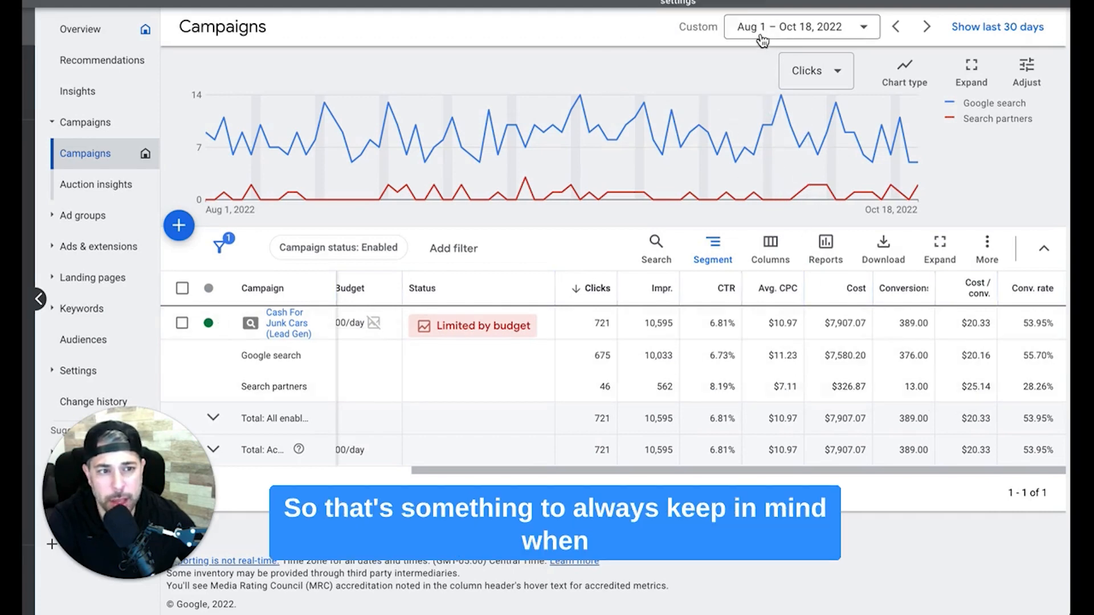
click(801, 26)
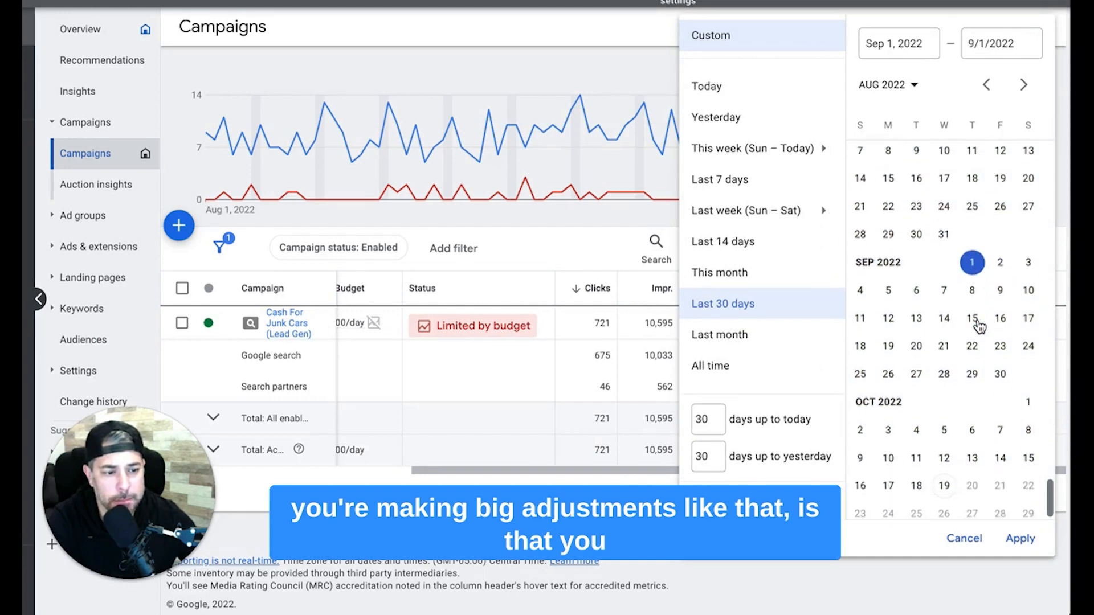
click(943, 449)
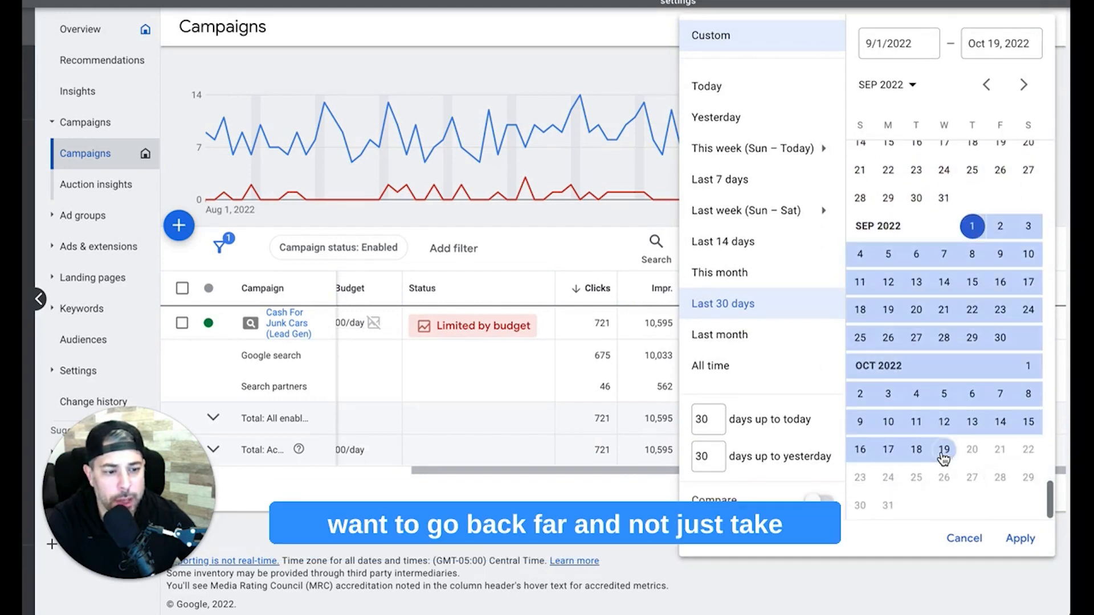
click(1019, 538)
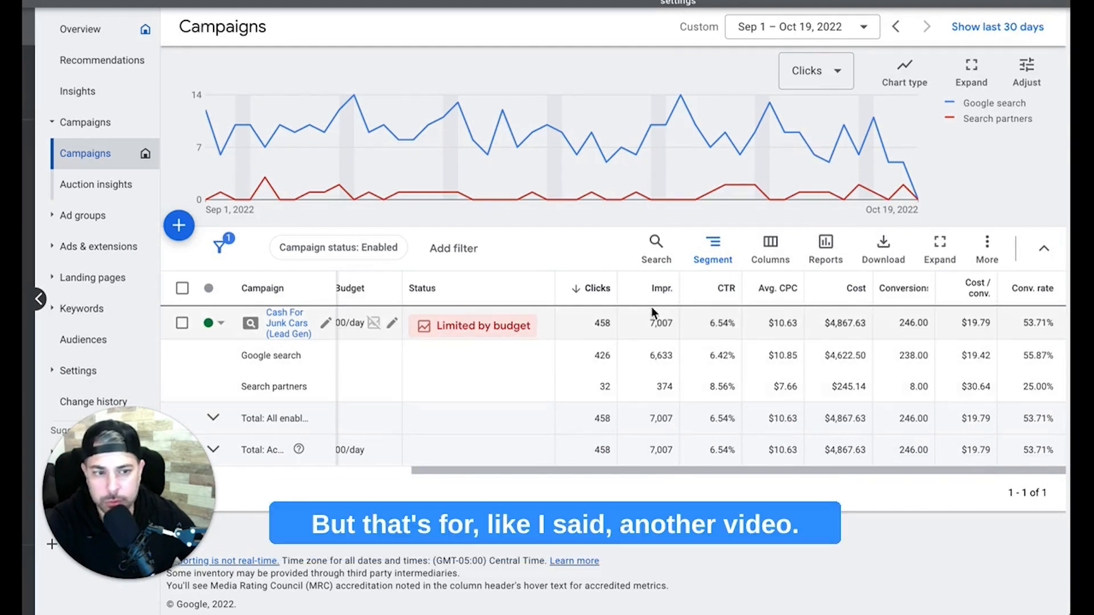
- Check the Segment menu without changing it, keeping the network split on the new period
click(712, 247)
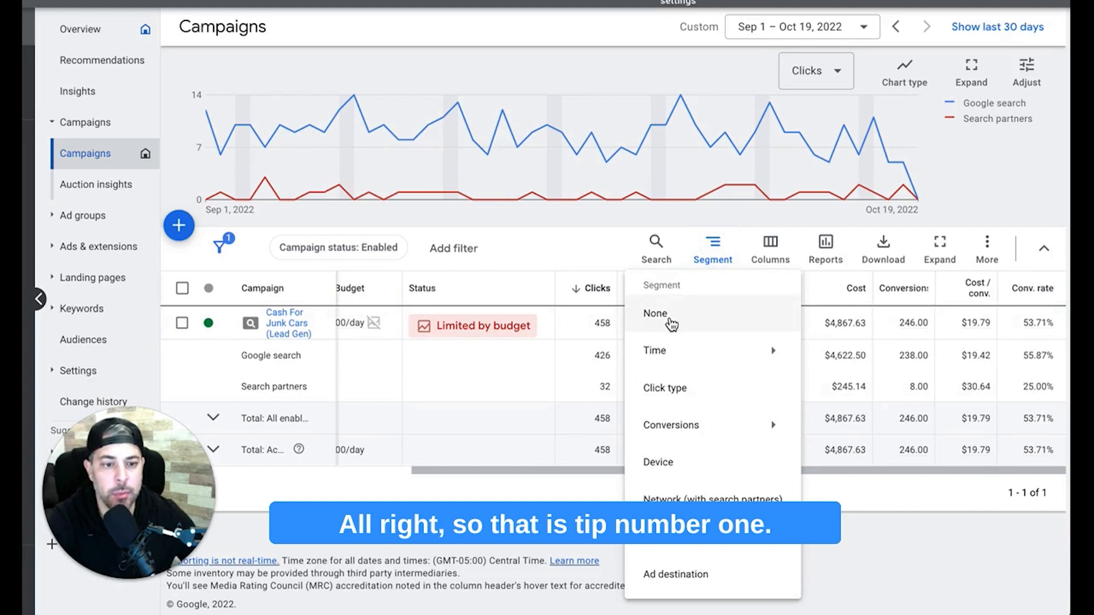
click(655, 313)
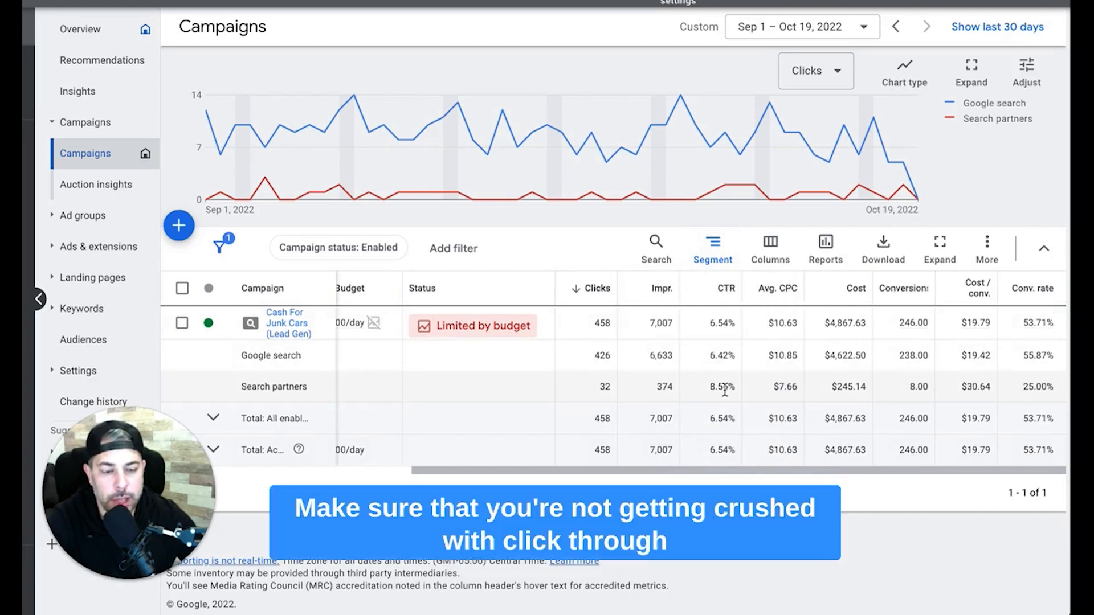
mouse_move(747, 397)
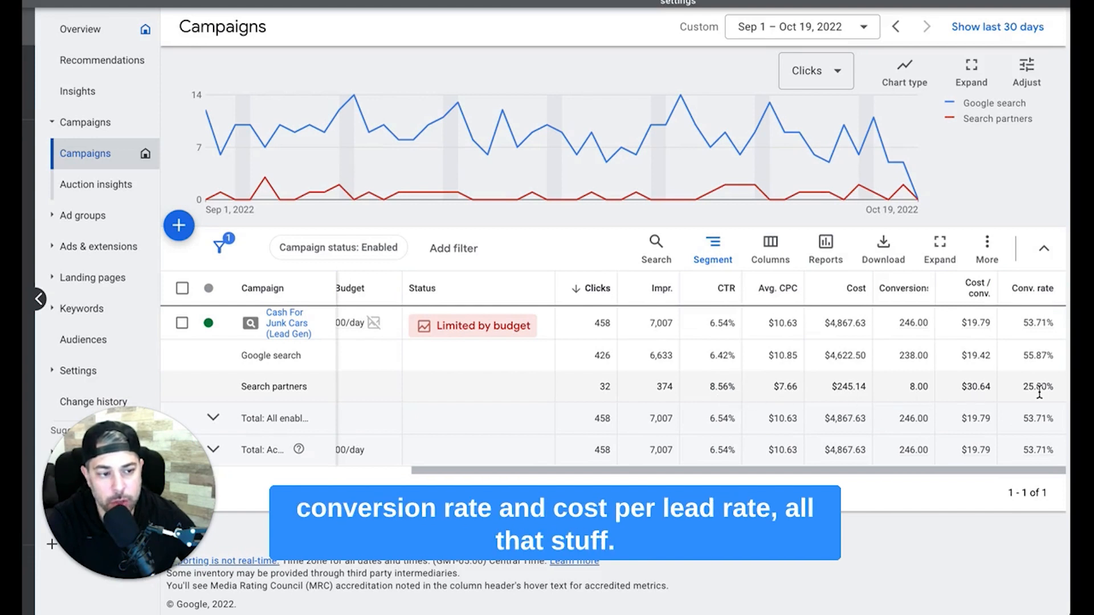
mouse_move(975, 398)
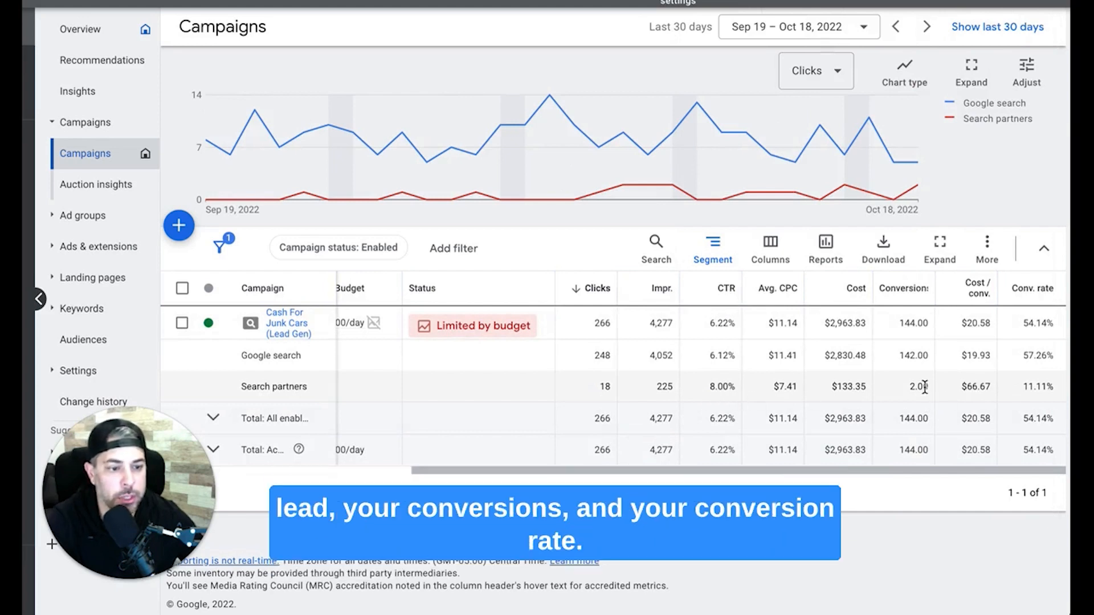
mouse_move(1043, 403)
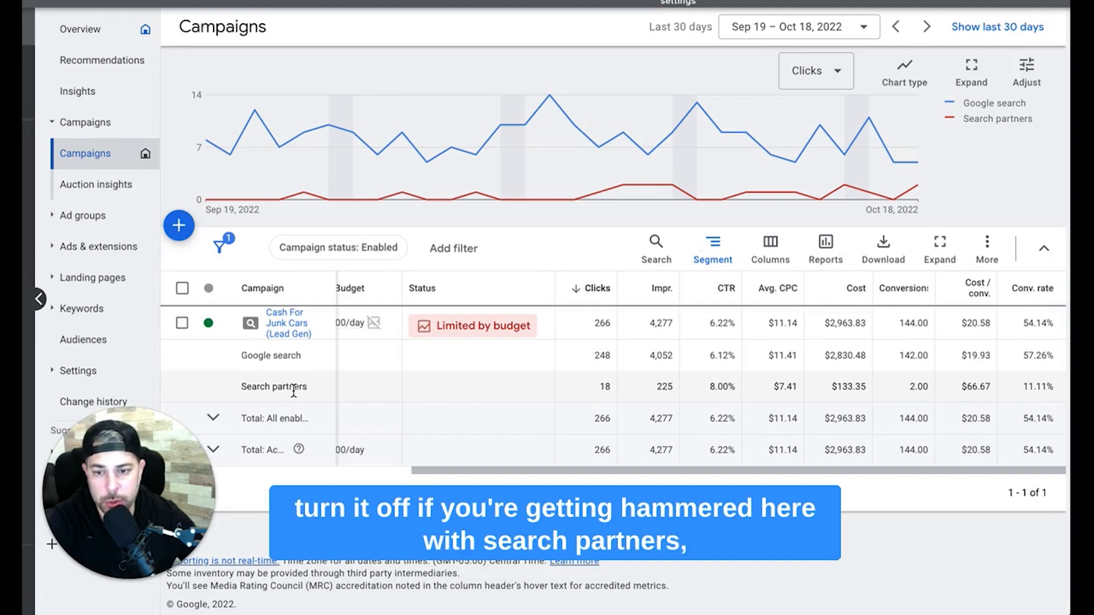
click(711, 247)
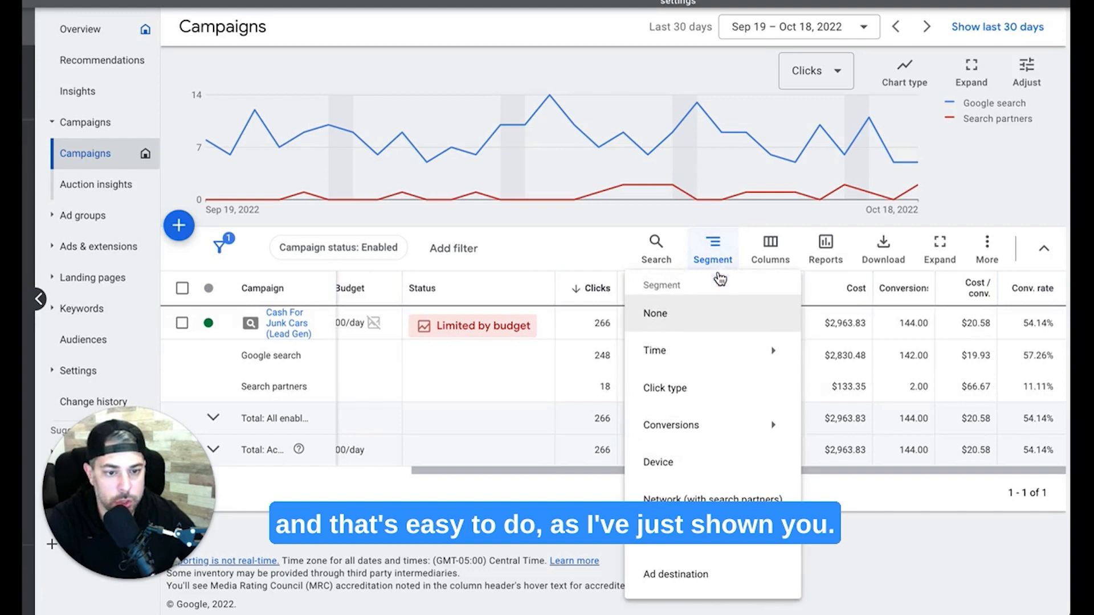
- Set Segment to None and move to the campaign's ad groups list
click(655, 312)
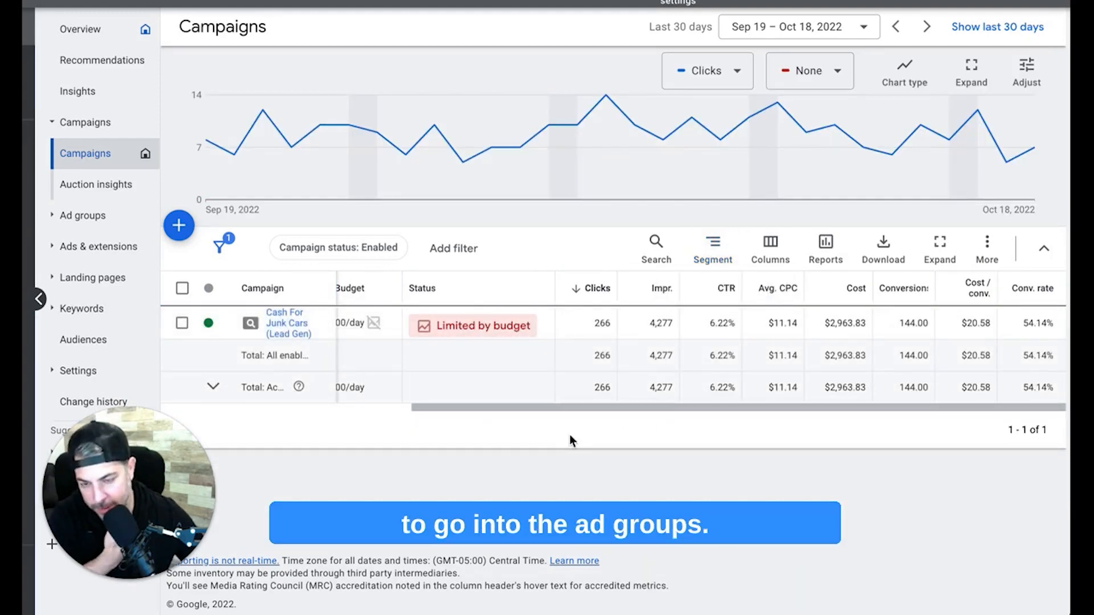
click(82, 215)
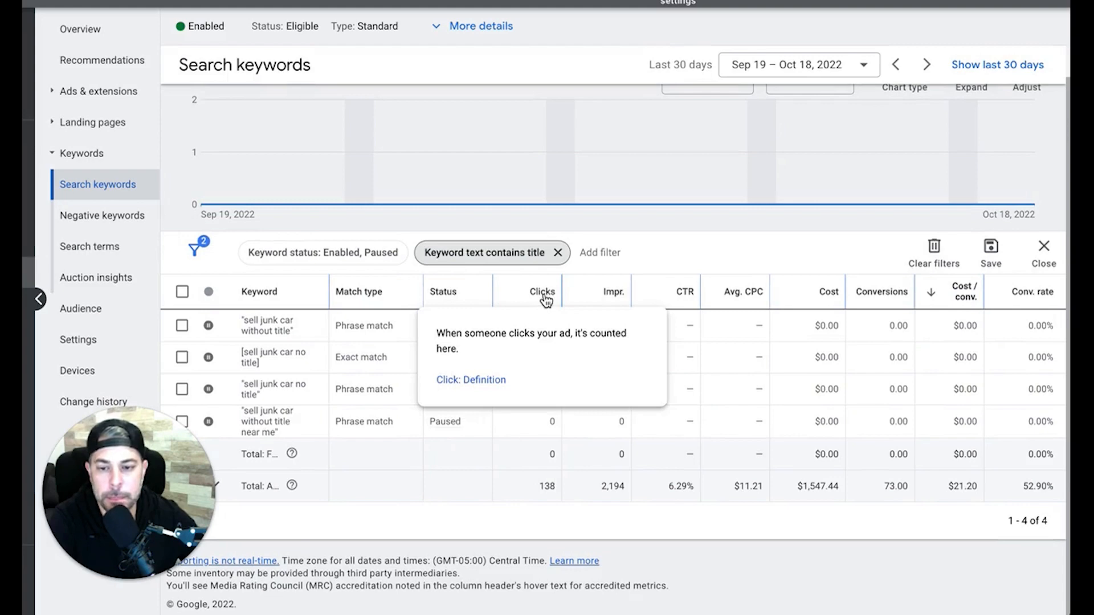
- Remove the 'Keyword text contains title' chip and filter Keyword status to Enabled, listing 29 keywords
click(558, 253)
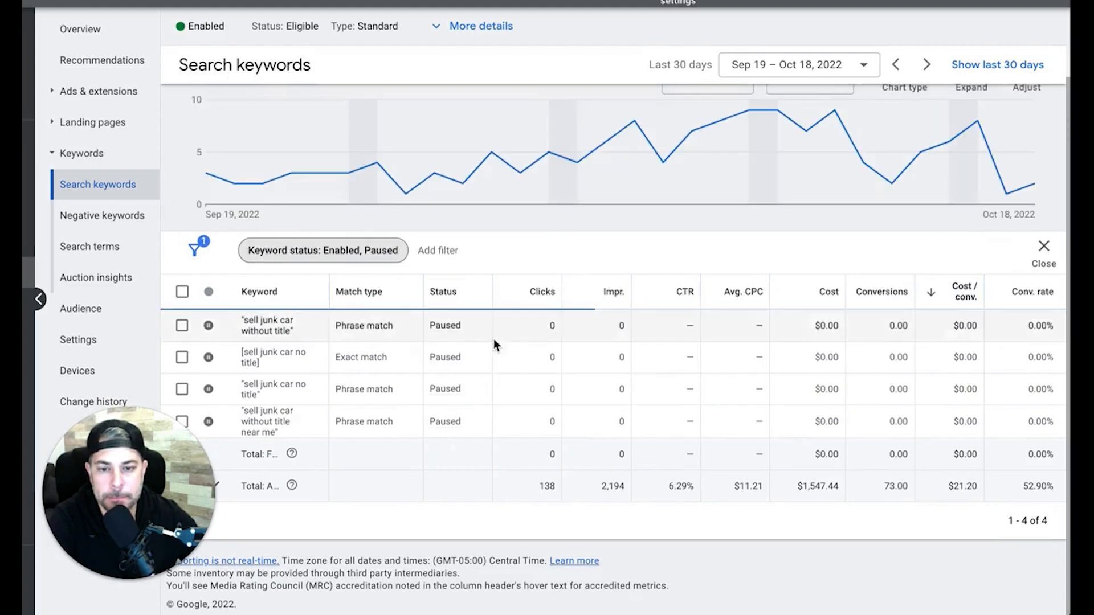
click(323, 251)
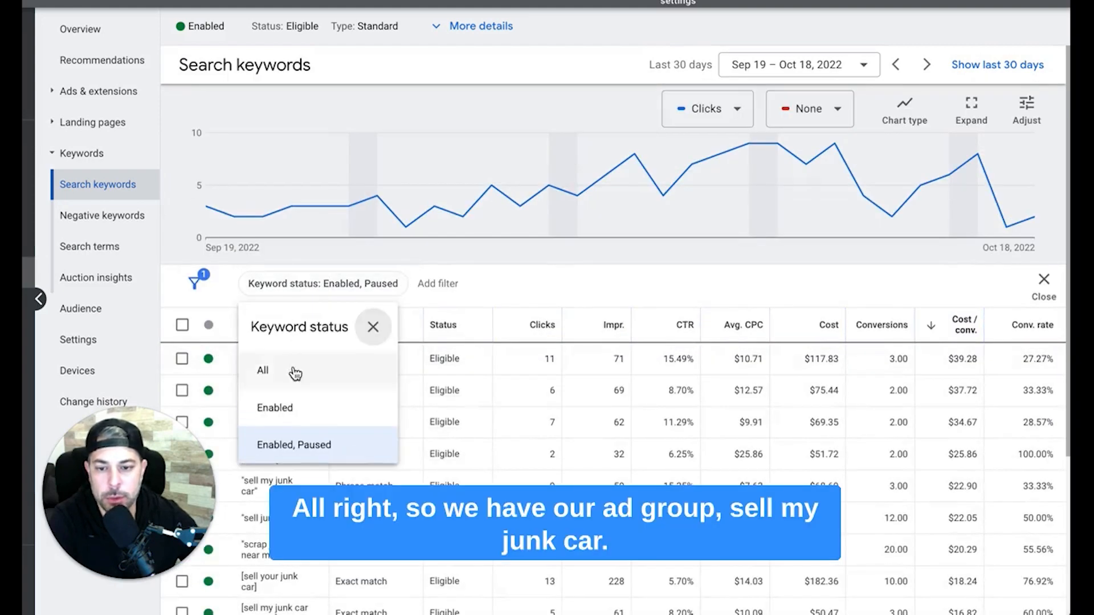
click(275, 408)
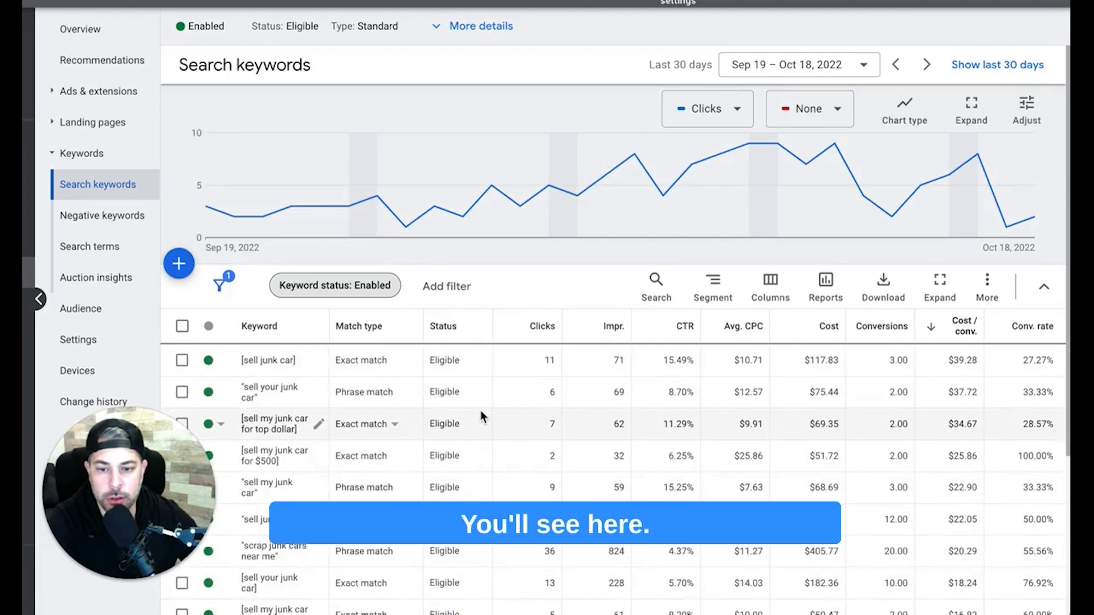
scroll(down, 3)
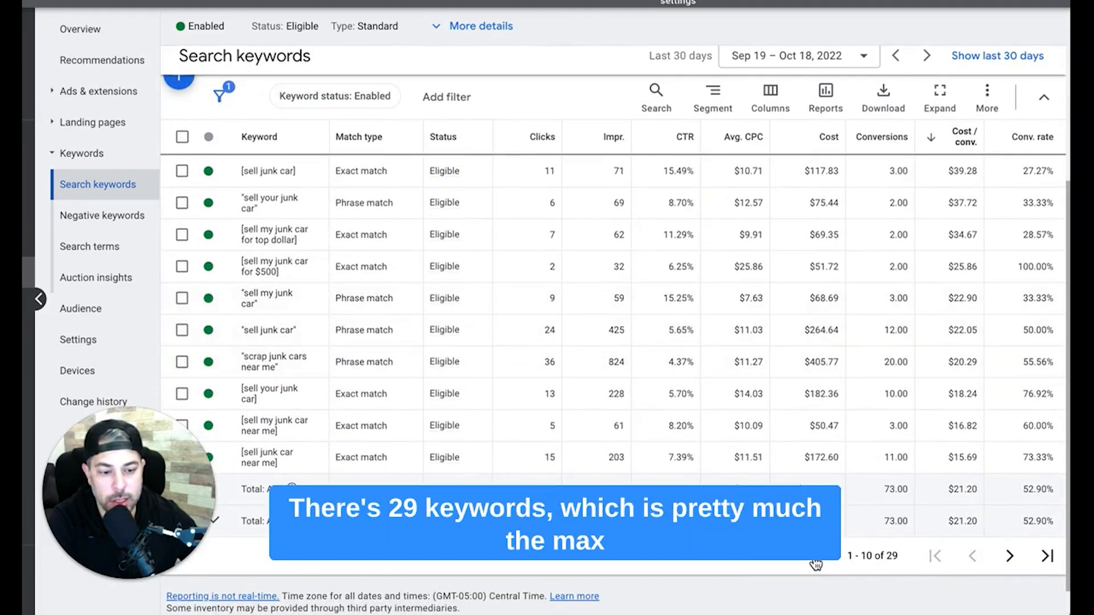
- Review the enabled keyword list, including exact-match 'sell junk car for cash' converting at 60%
click(874, 555)
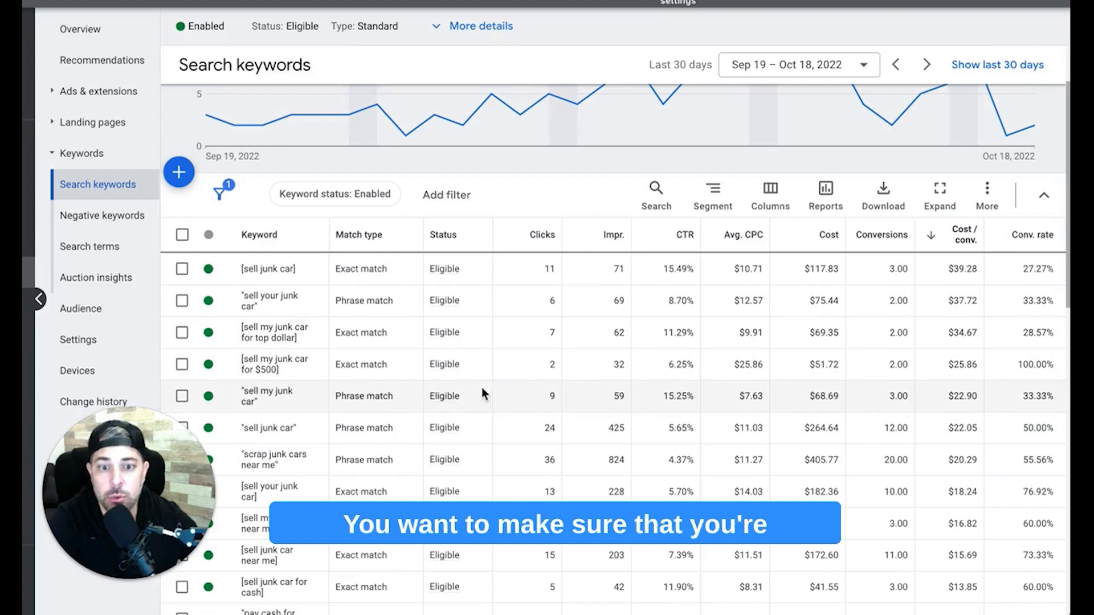
mouse_move(408, 402)
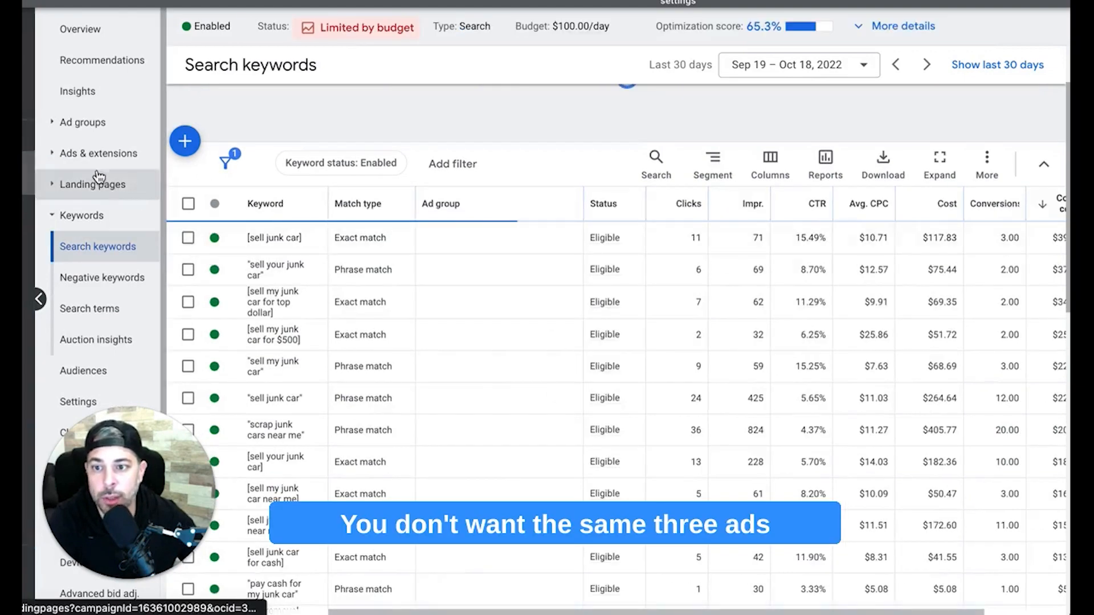
- Return to the campaign's enabled ad groups table and scan its clicks, CTR and conversion figures
click(82, 122)
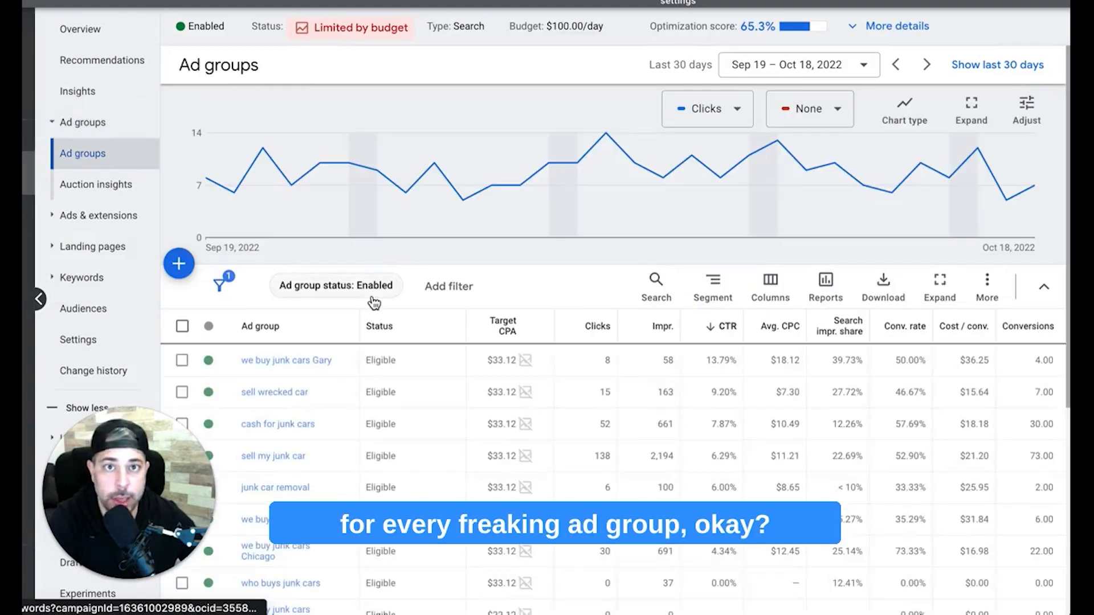
scroll(down, 3)
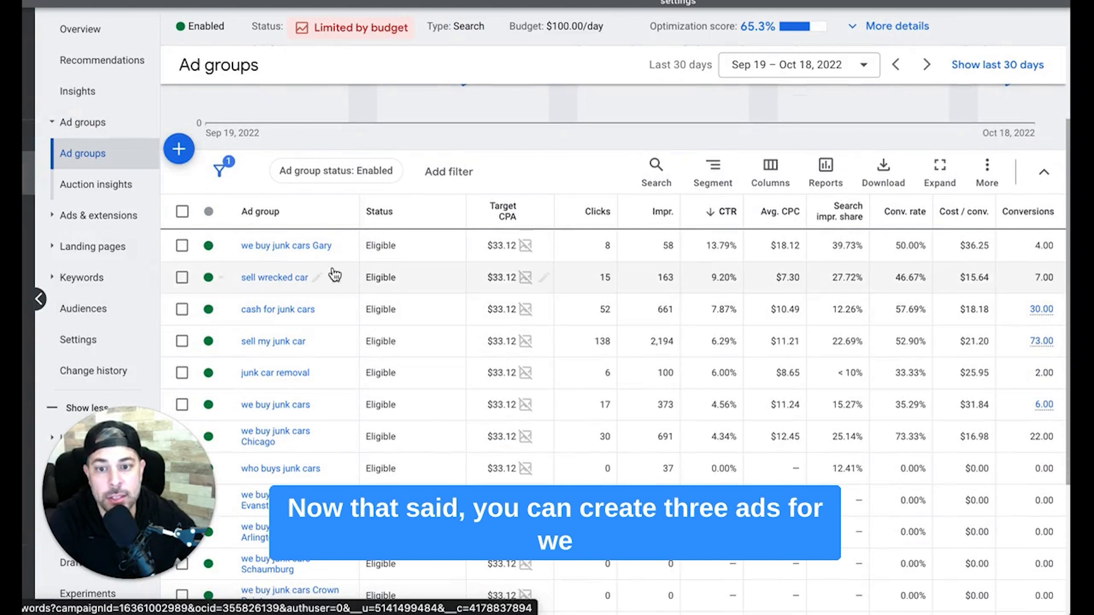
mouse_move(318, 296)
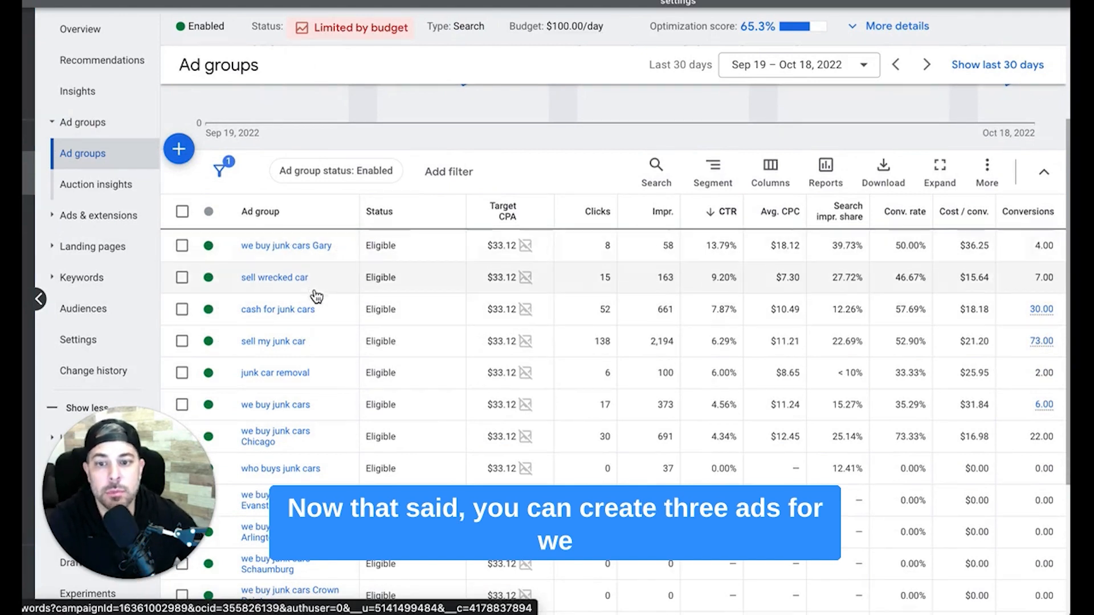
mouse_move(262, 258)
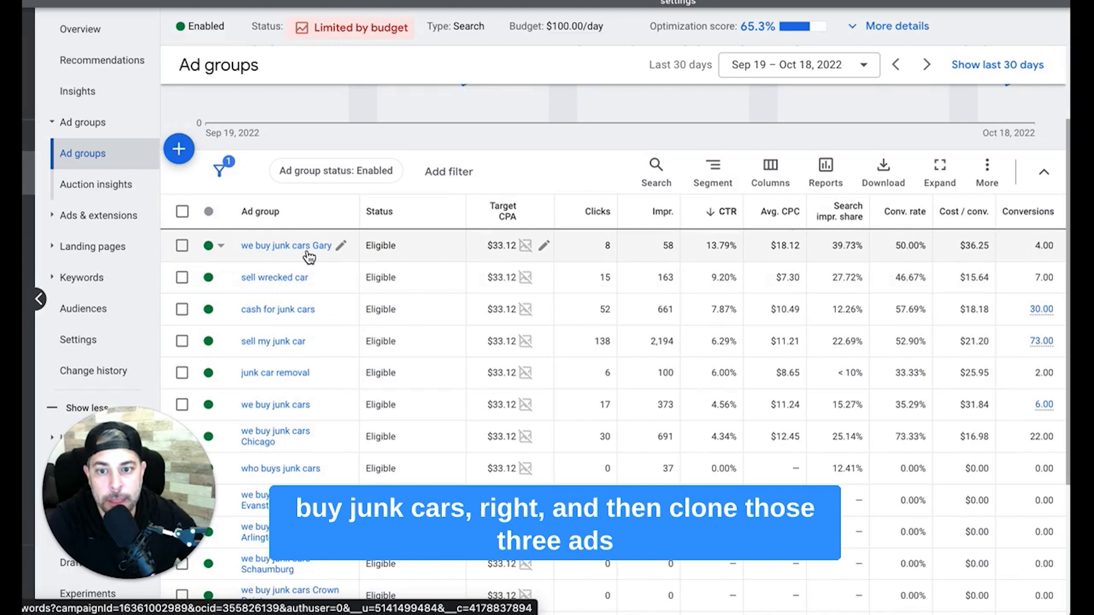
mouse_move(319, 429)
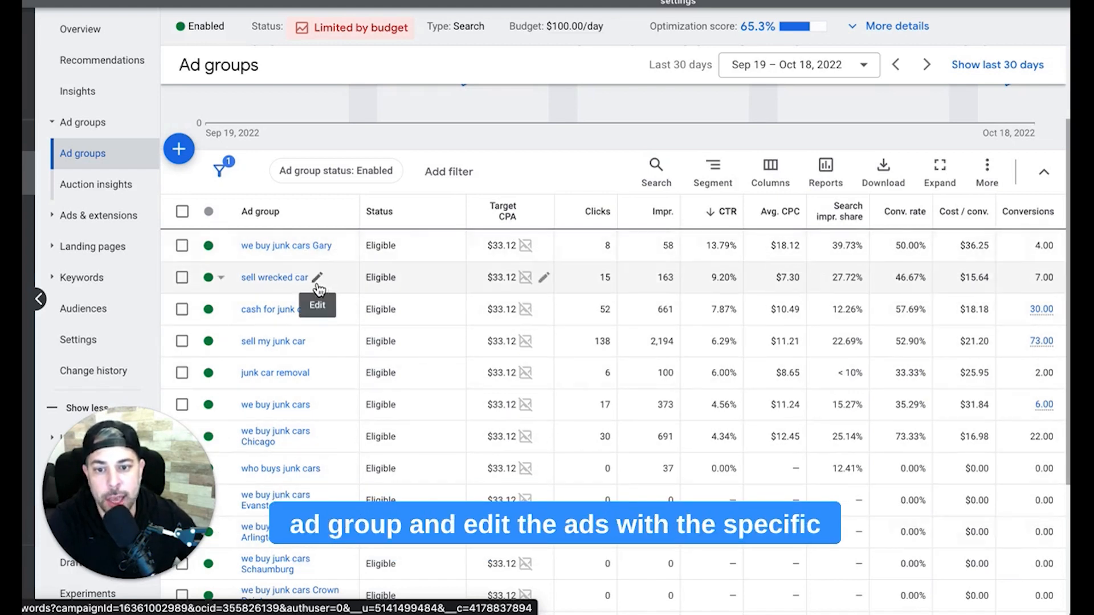
mouse_move(405, 296)
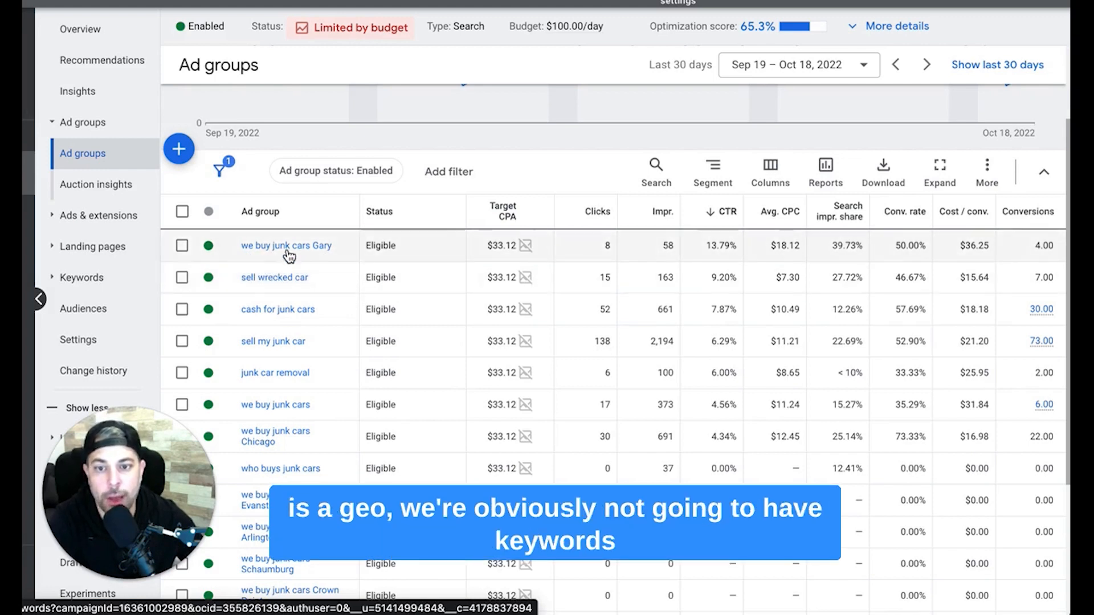
mouse_move(286, 245)
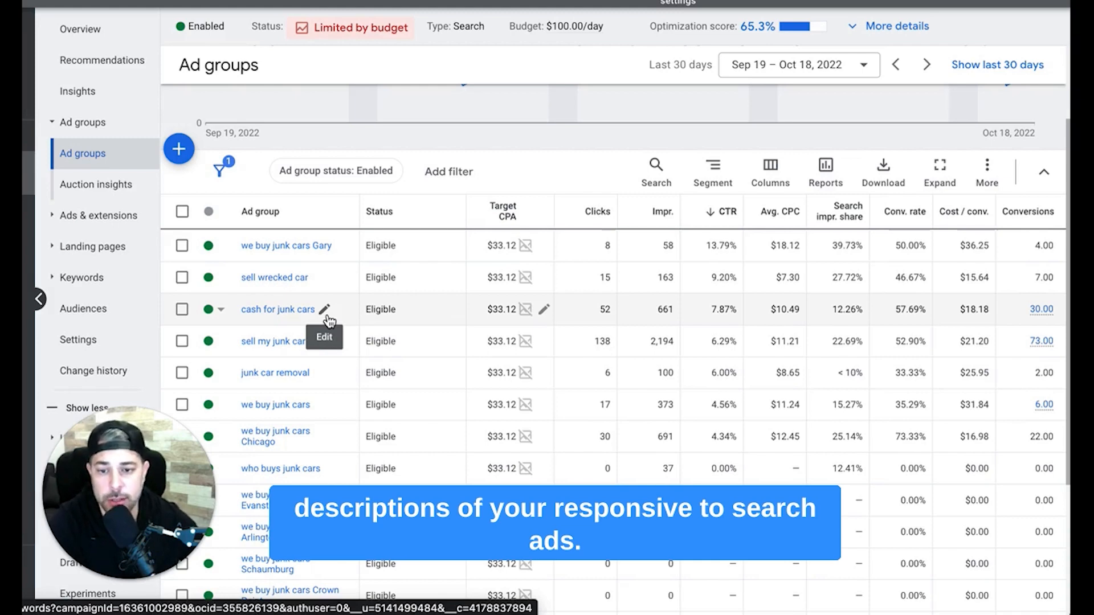
scroll(down, 3)
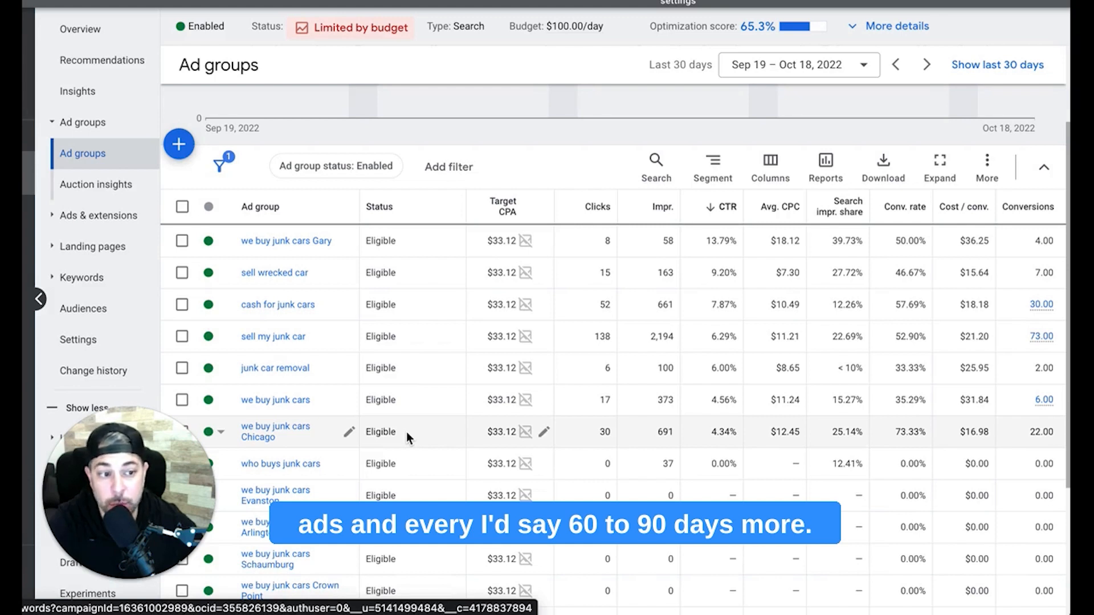
mouse_move(559, 409)
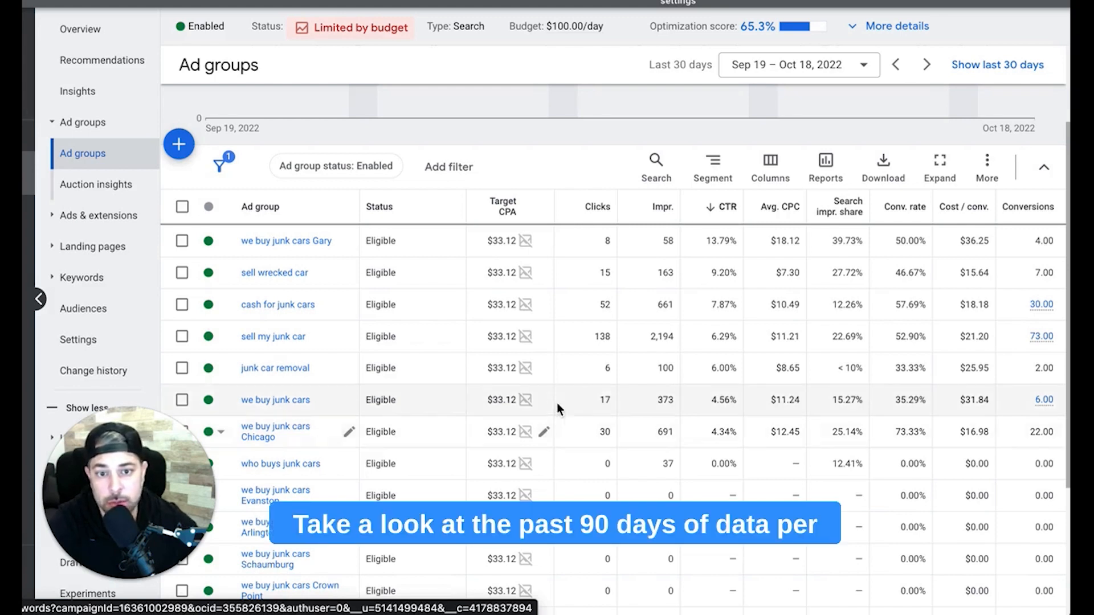